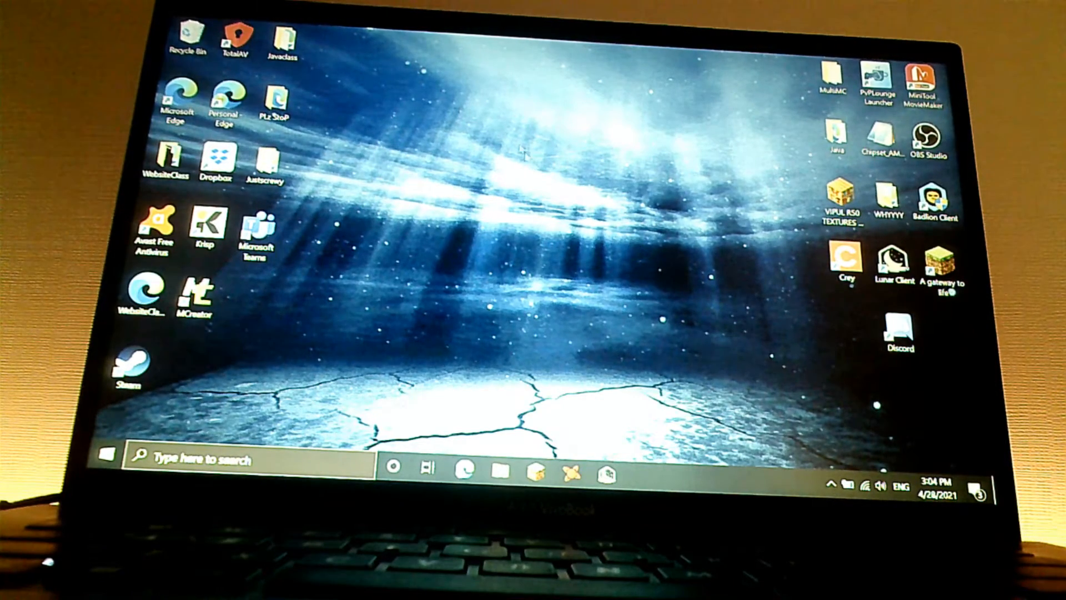
Step: Launch the LabyMod installer from the Downloads folder in File Explorer
{"action": "left_click", "coordinate": [537, 470]}
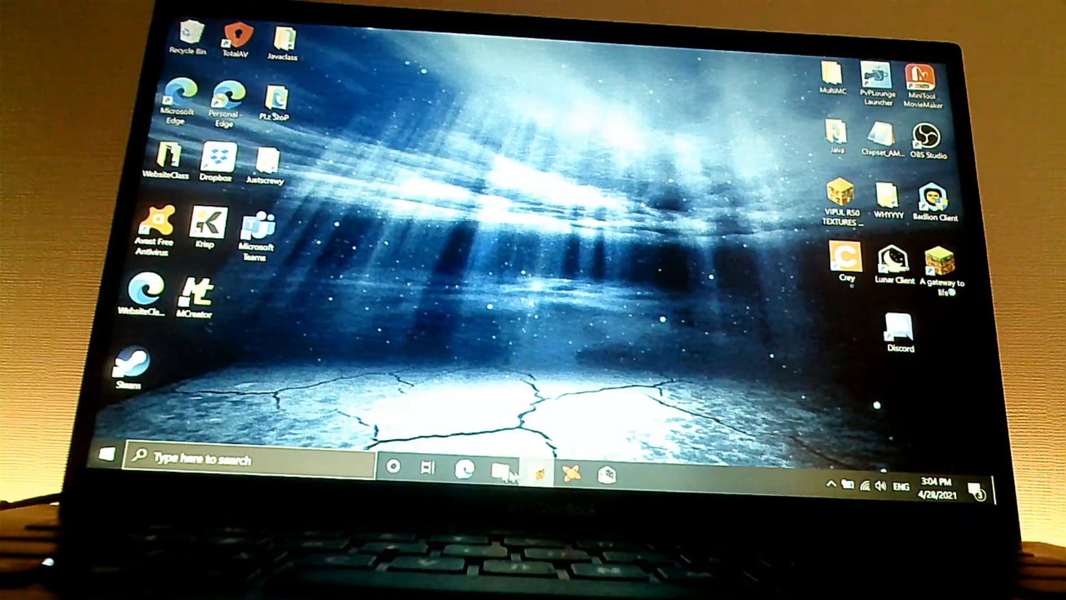
{"action": "left_click", "coordinate": [501, 468]}
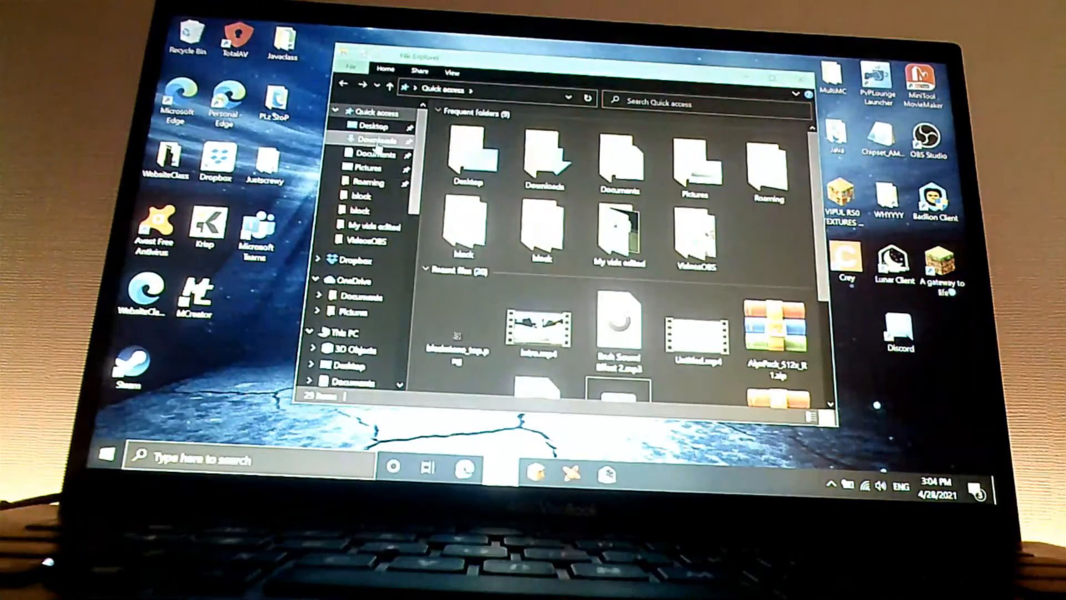
{"action": "left_click", "coordinate": [378, 139]}
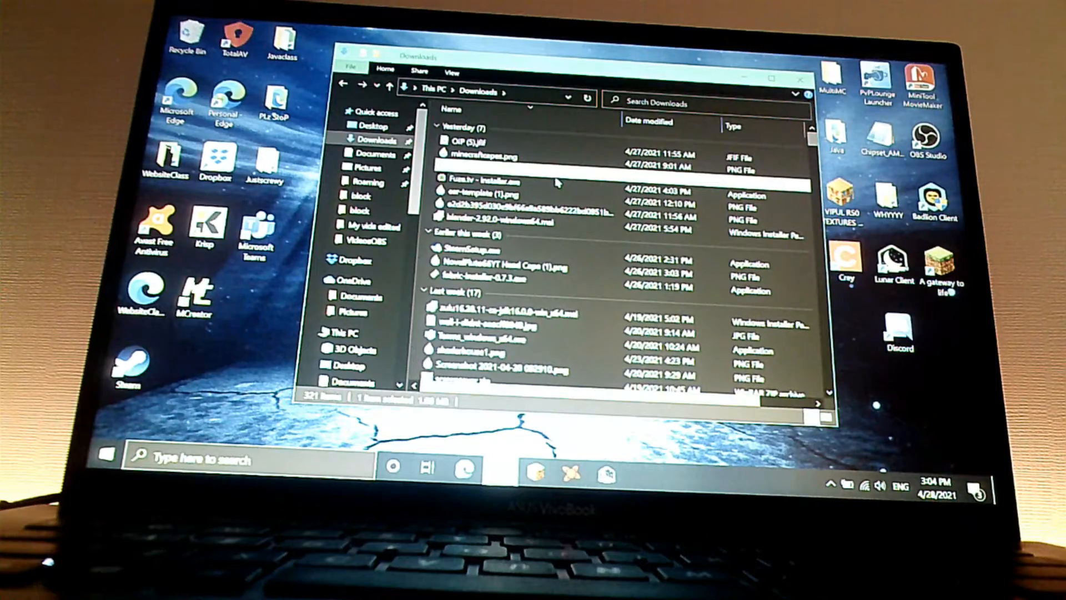
{"action": "double_click", "coordinate": [490, 184]}
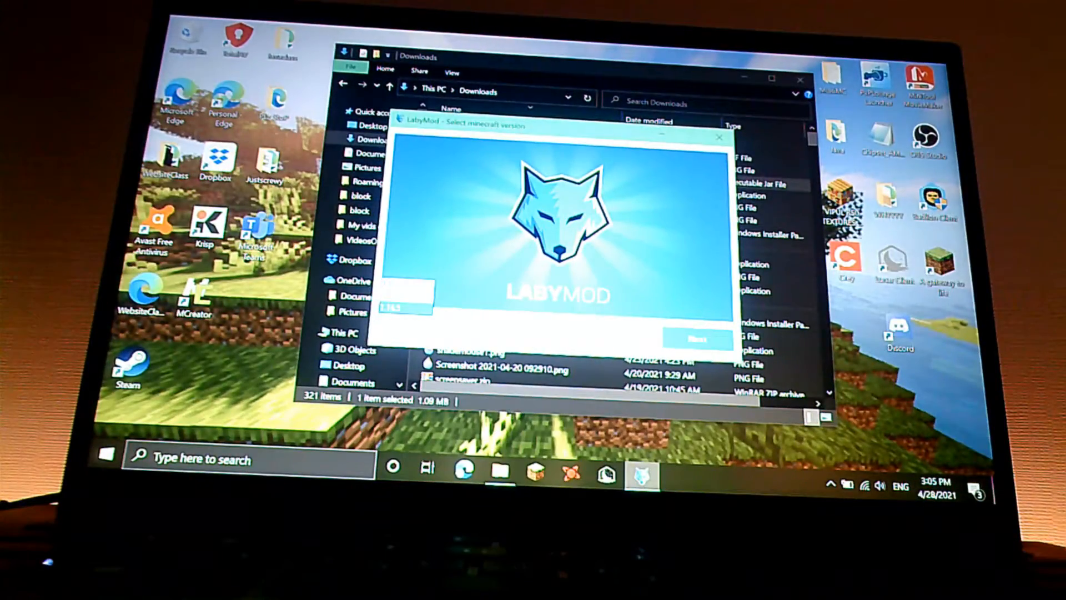
Step: Keep OptiFine as the performance mod and enable the Custom Main Menu addon
{"action": "left_click", "coordinate": [700, 339]}
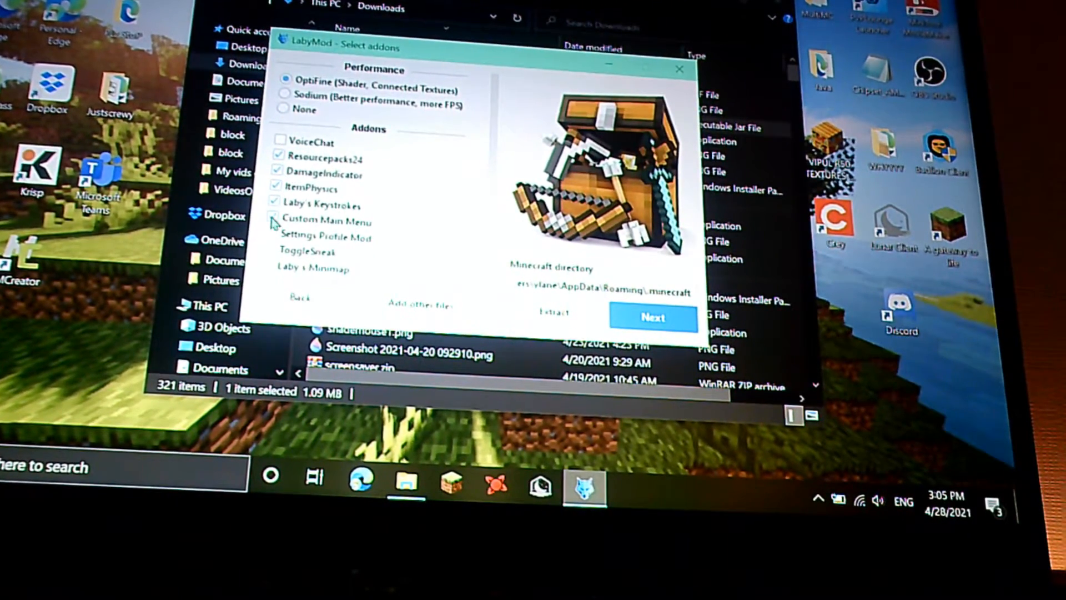
{"action": "left_click", "coordinate": [276, 205]}
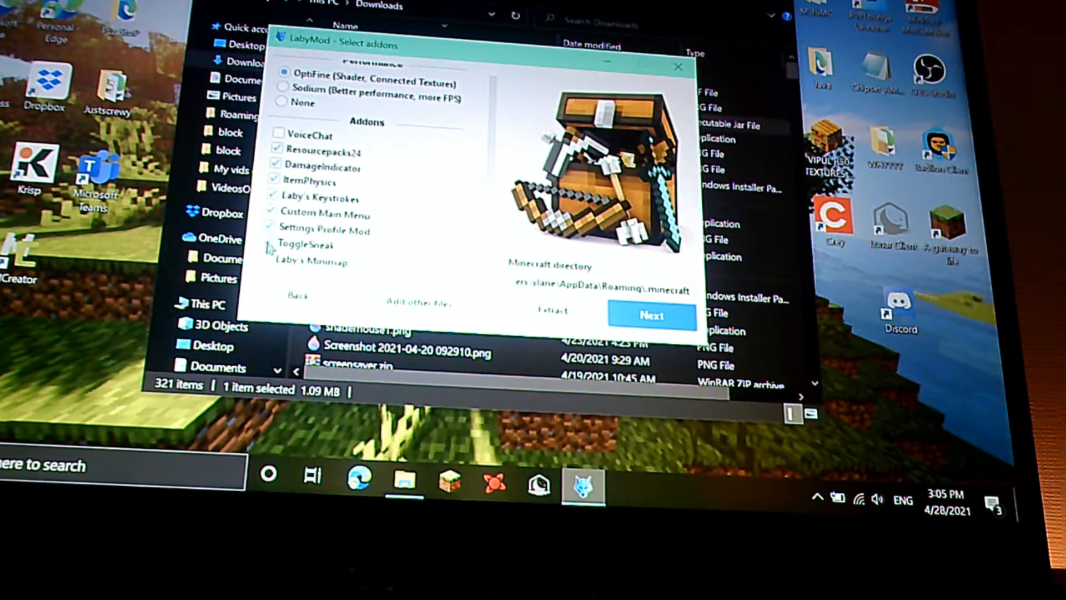
Step: Agree to the LabyMod terms of service and start the installation
{"action": "left_click", "coordinate": [651, 315]}
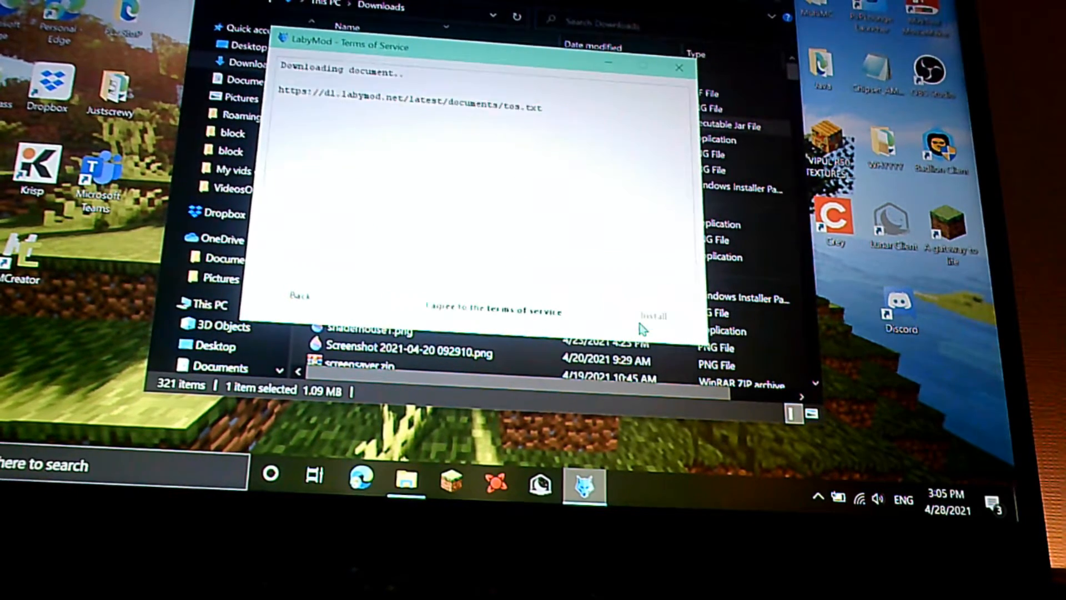
{"action": "left_click", "coordinate": [653, 314]}
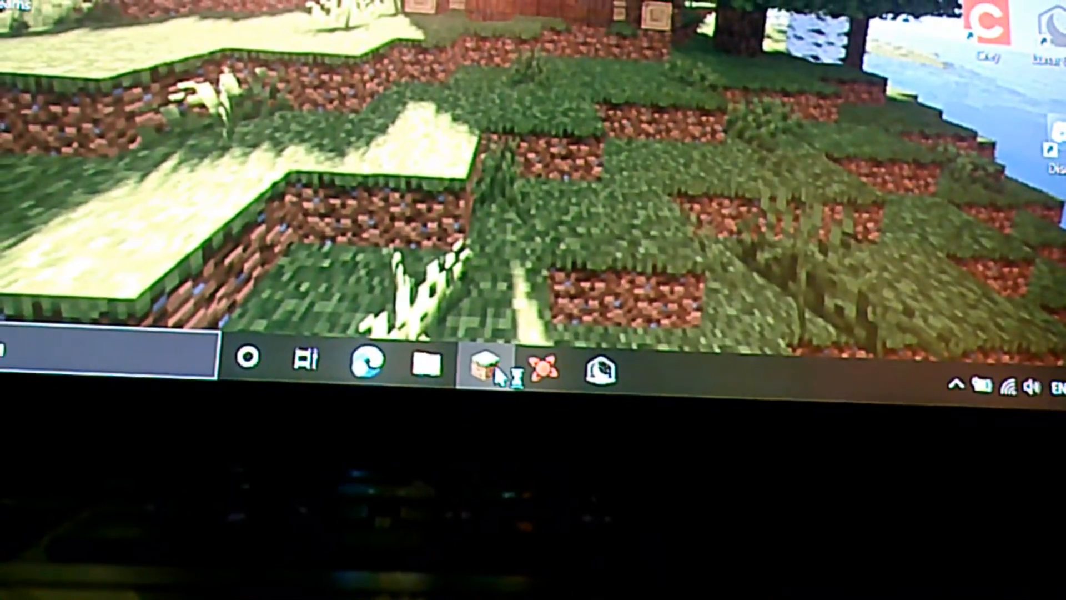
Step: Launch Minecraft 1.16.5 with LabyMod 3.8.25 from the Minecraft launcher
{"action": "left_click", "coordinate": [484, 364]}
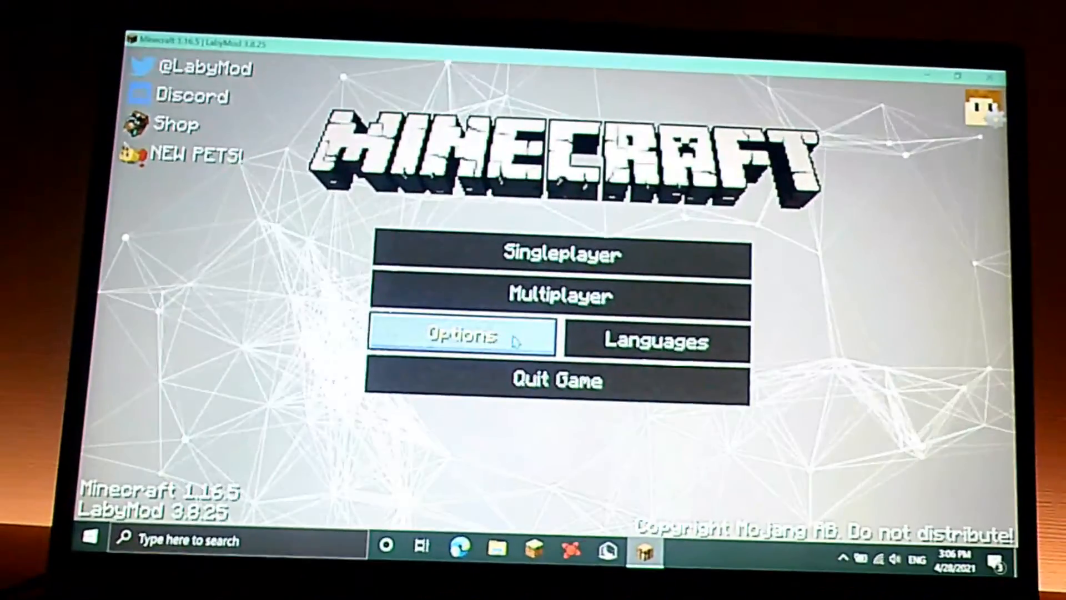
{"action": "left_click", "coordinate": [460, 336]}
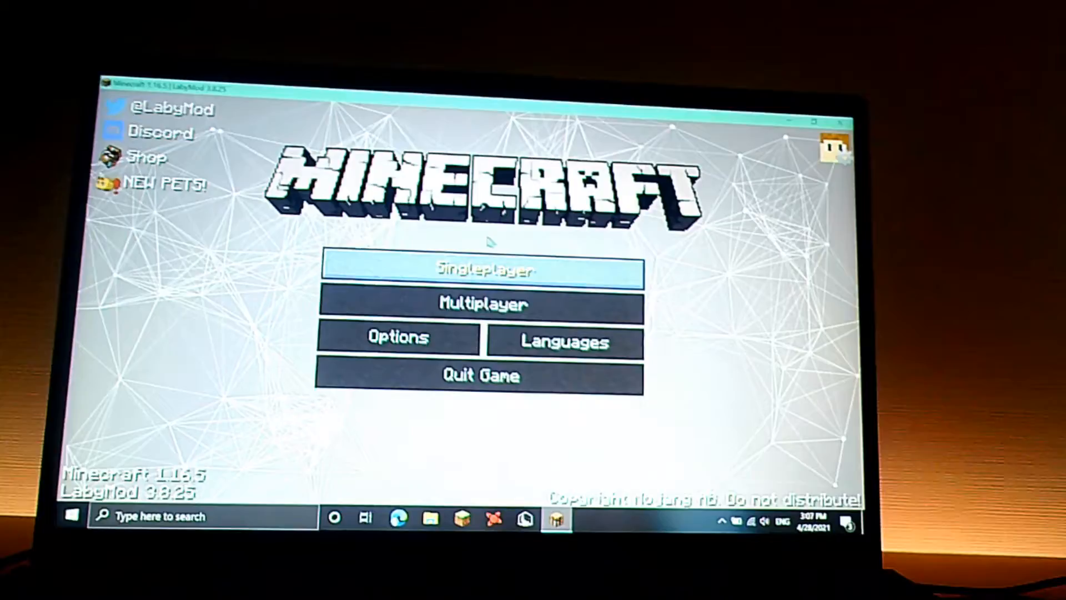
Step: Load and play a world from the Singleplayer menu
{"action": "left_click", "coordinate": [481, 270]}
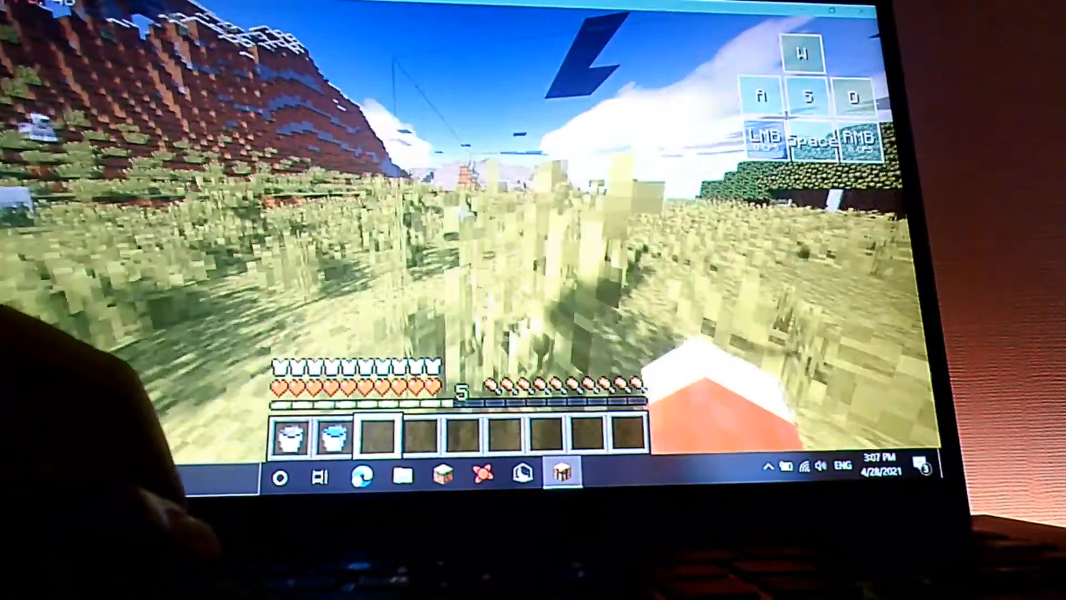
Step: Select 'Sildurs Vibrant Shaders v1.281 Lite.zip' in the Shaders list
{"action": "key", "text": "Escape"}
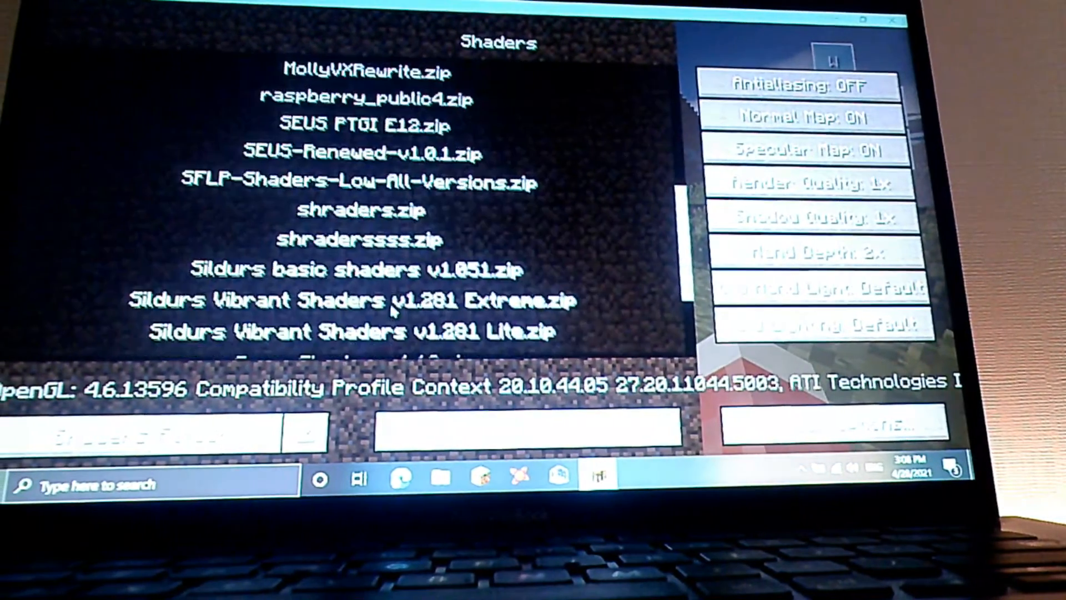
{"action": "scroll", "scroll_direction": "down", "scroll_amount": 3}
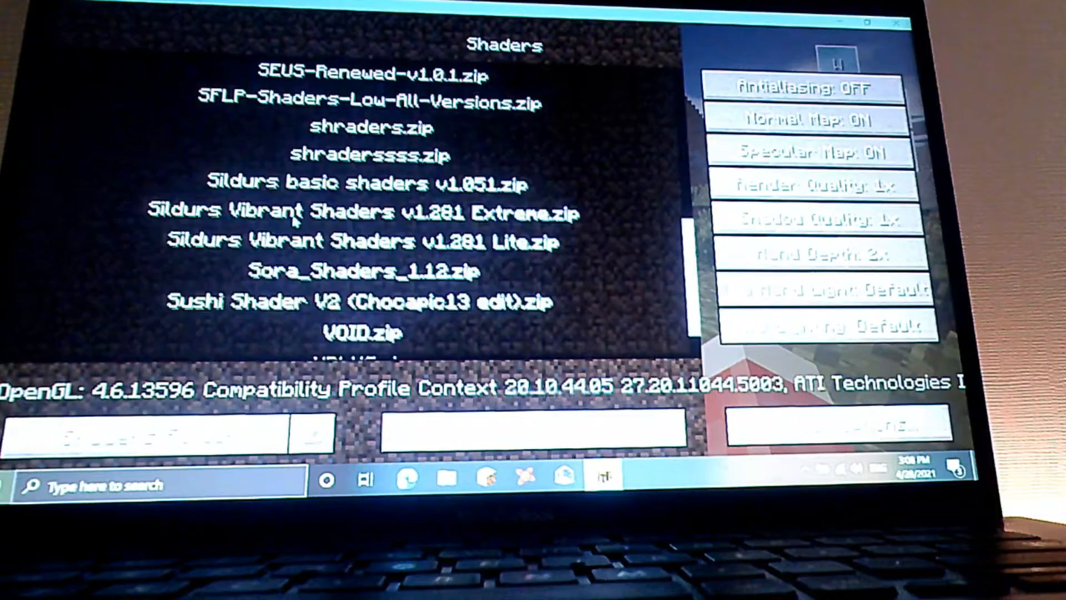
{"action": "scroll", "scroll_direction": "down", "scroll_amount": 3}
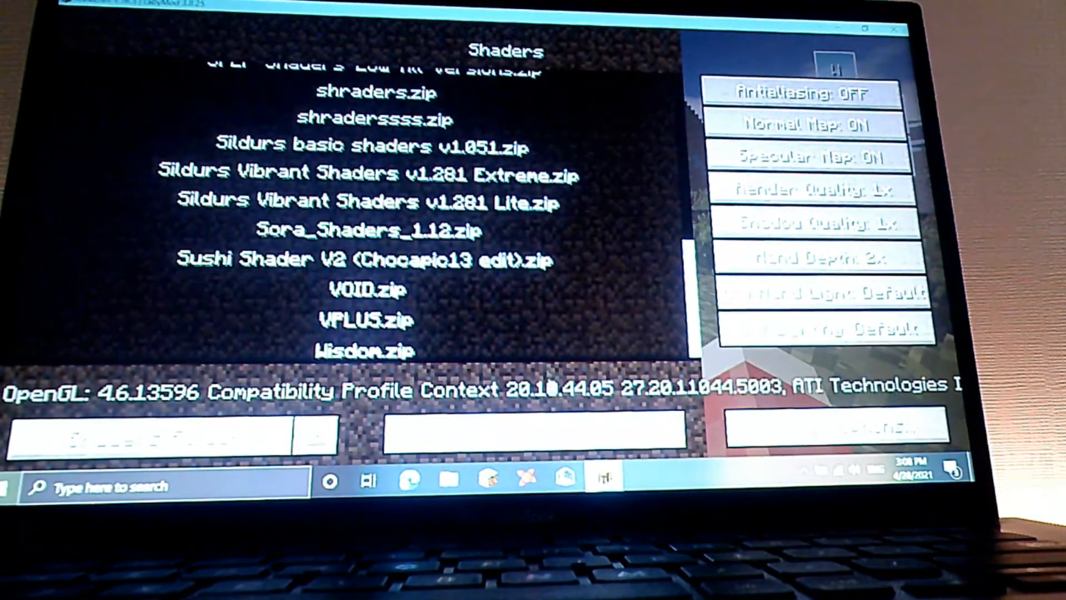
{"action": "left_click", "coordinate": [367, 202]}
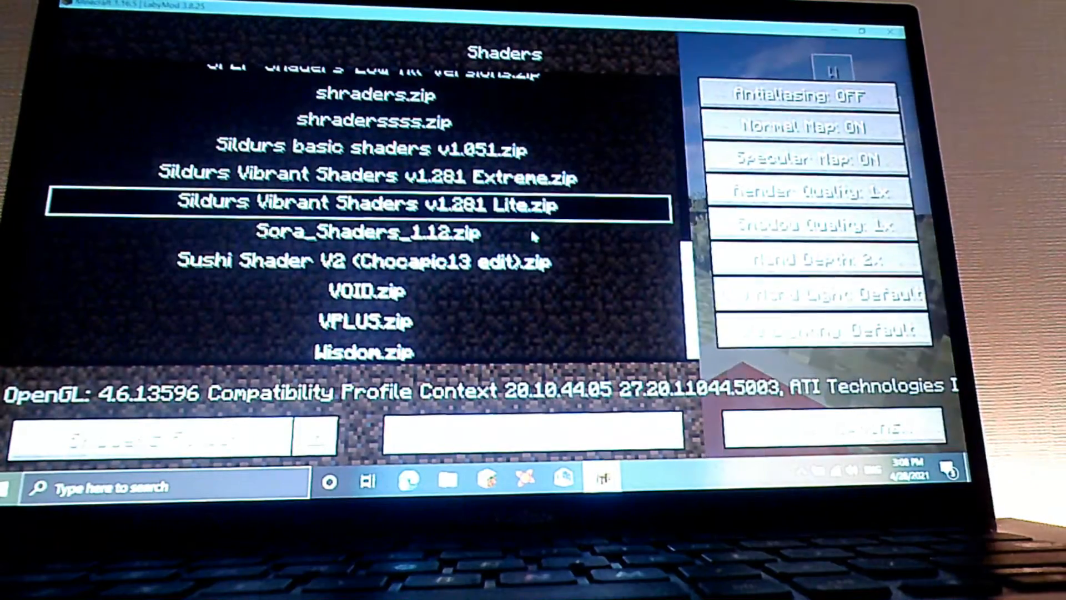